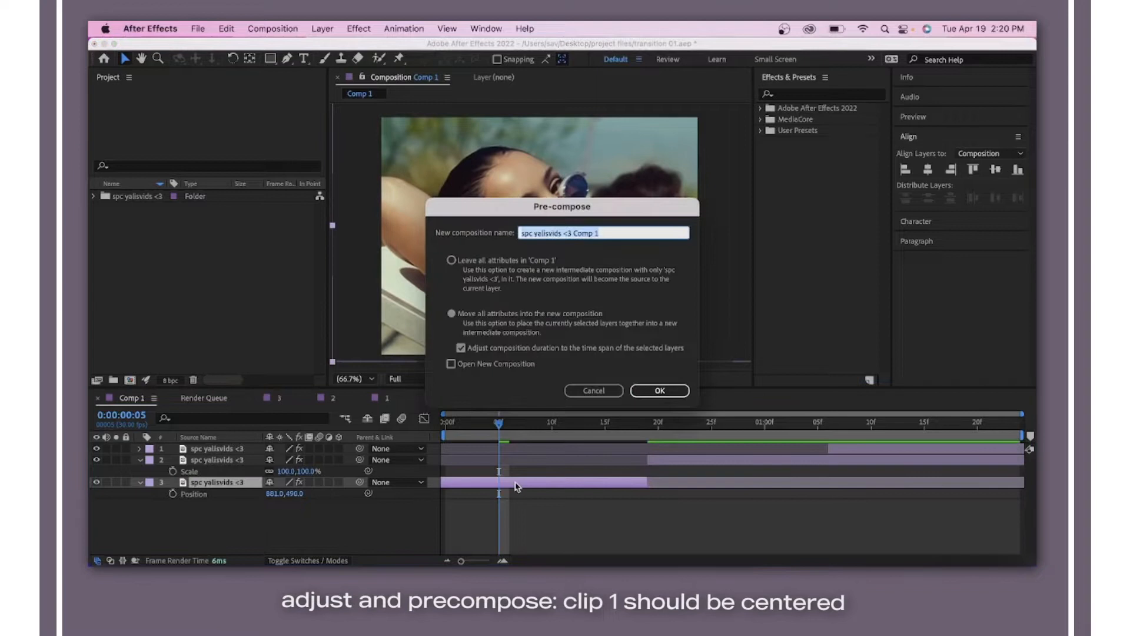
- Confirm the precomposition and shift the third clip toward the left half's centre
click(658, 390)
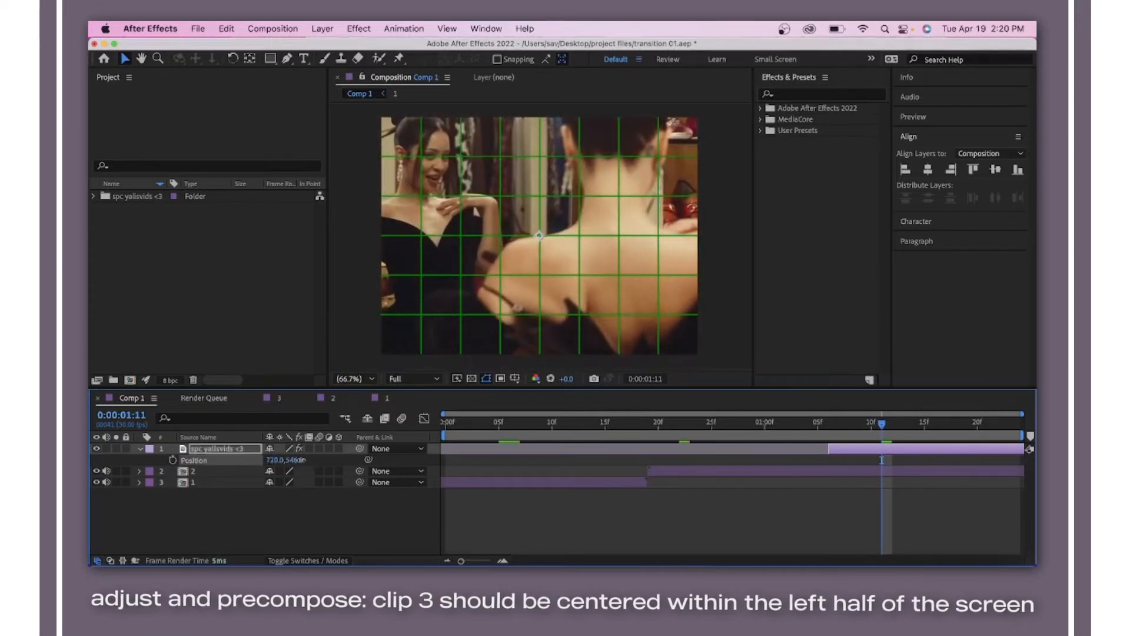
drag(880, 422, 833, 422)
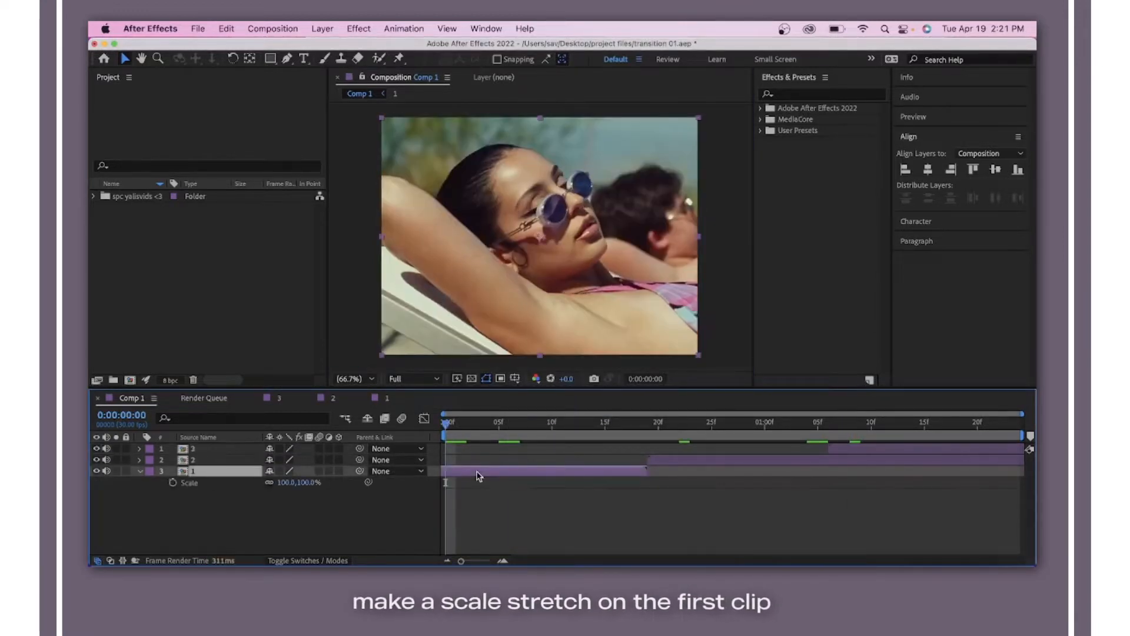
- Keyframe the first clip's Scale from 100% to 250% width with eased motion into the cut
click(172, 483)
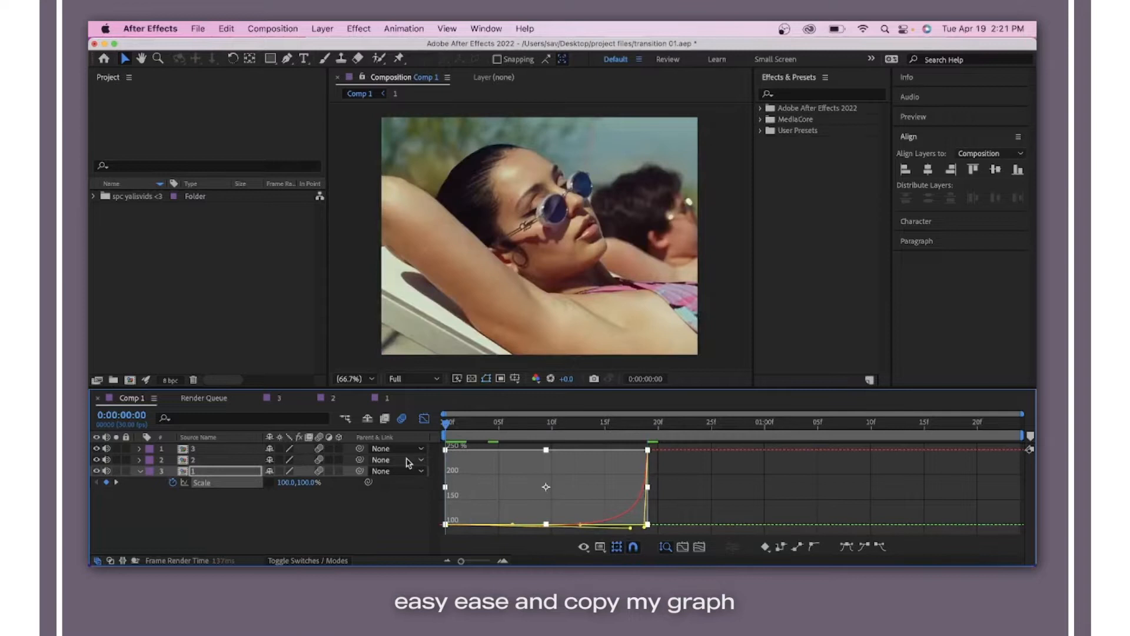
text(moti)
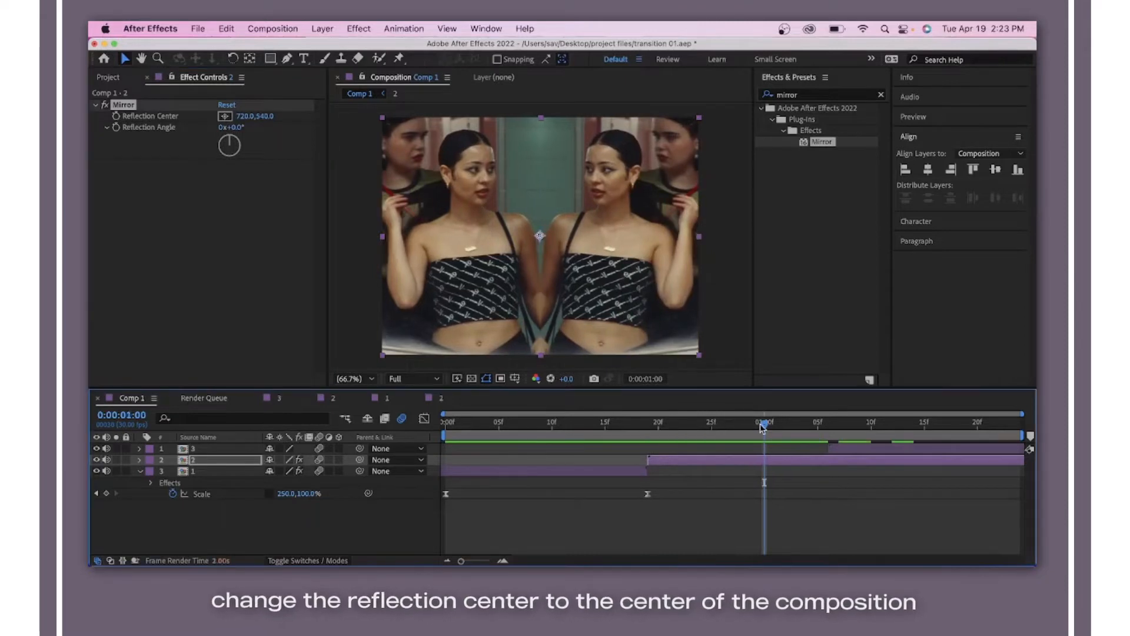
- Start adding a new layer from the Layer menu after setting Mirror's Reflection Center to 720,540
click(323, 29)
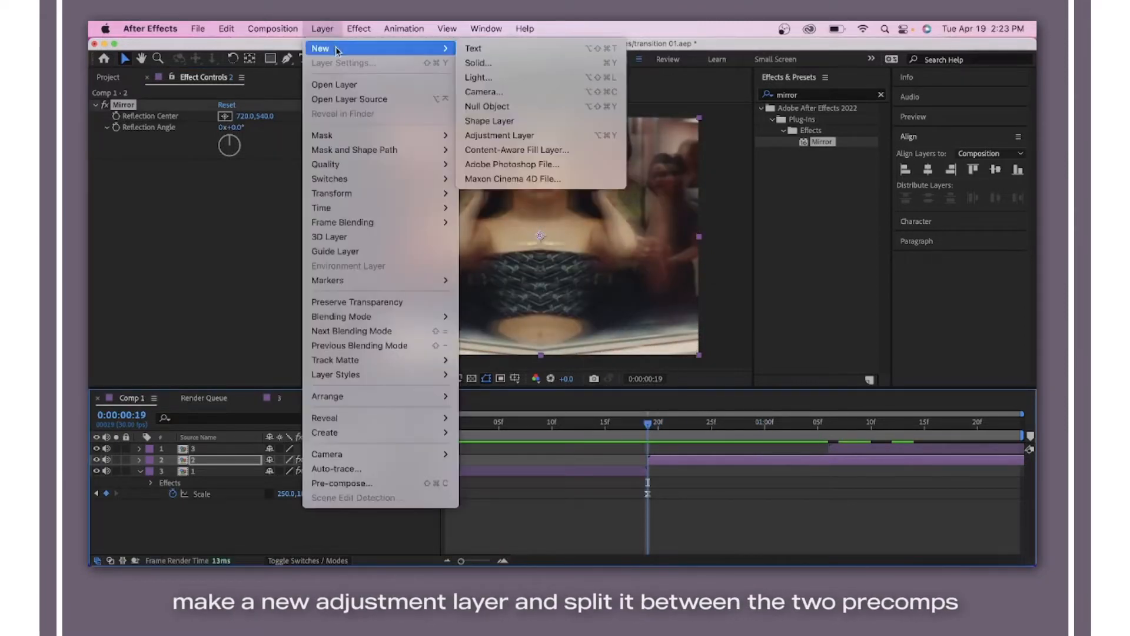
- Add the adjustment layers with the Warp effect and set Warp Style to Twist
click(498, 134)
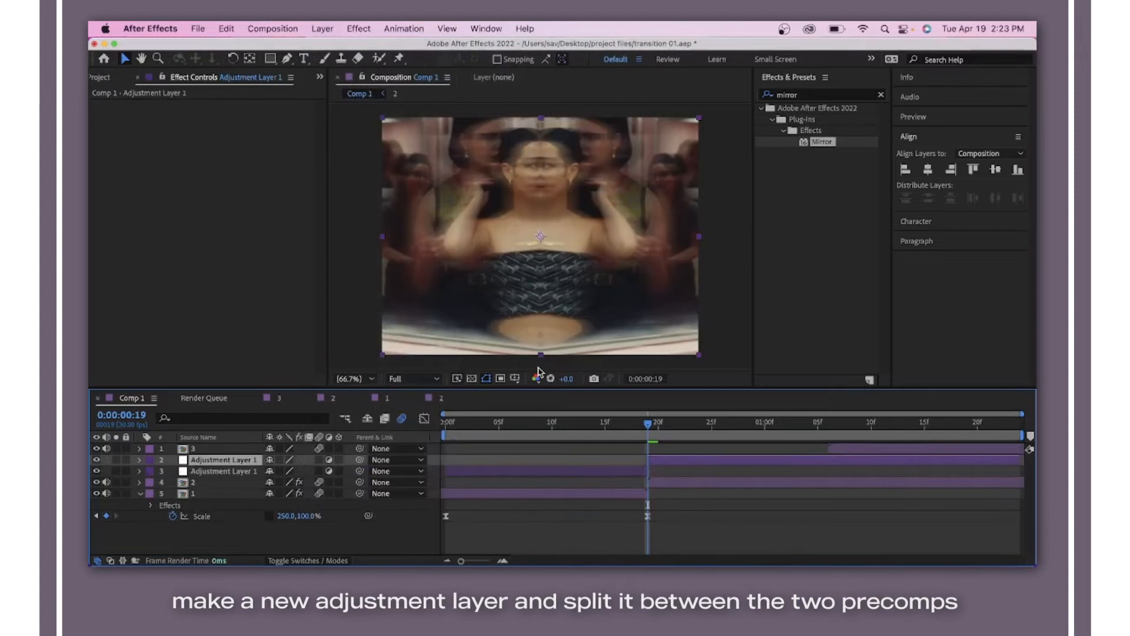
text(warp)
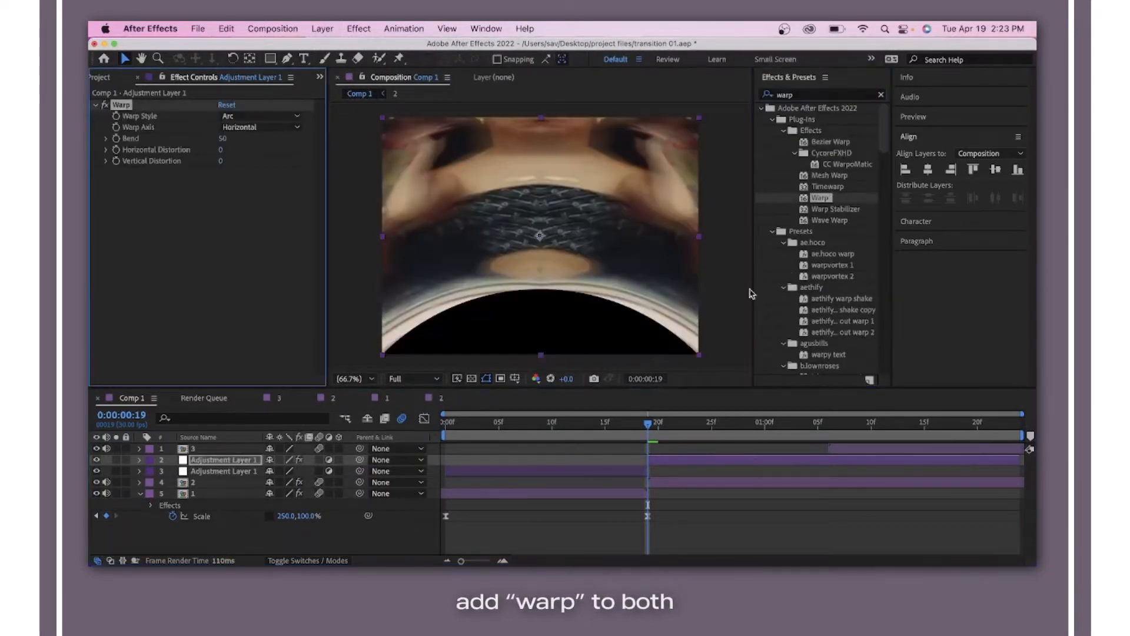
click(259, 117)
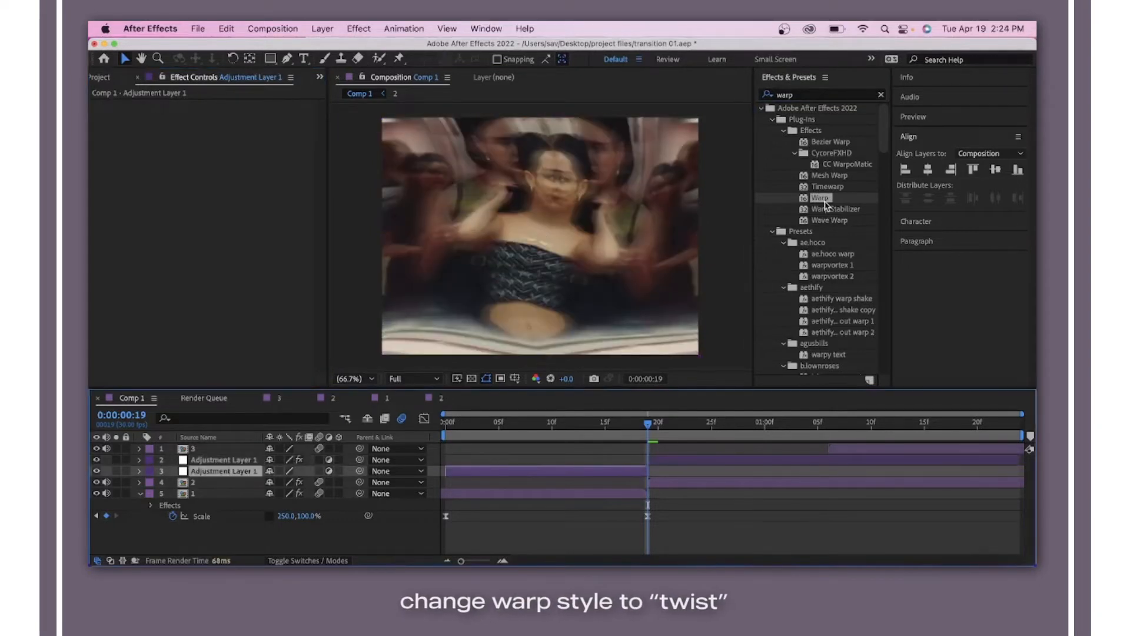
click(260, 116)
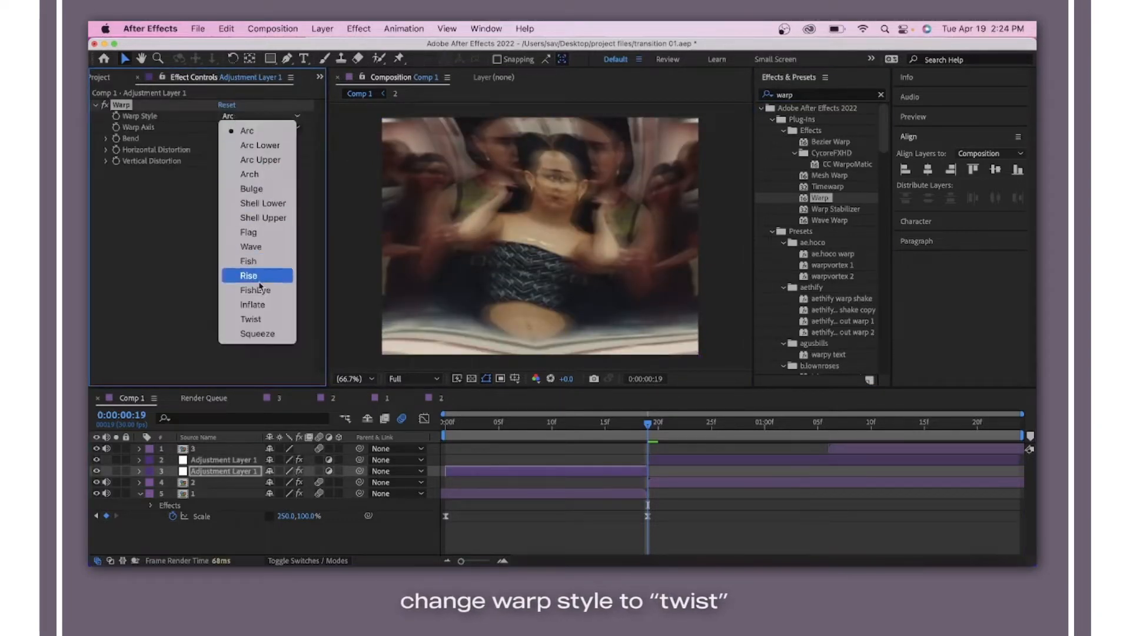
click(250, 320)
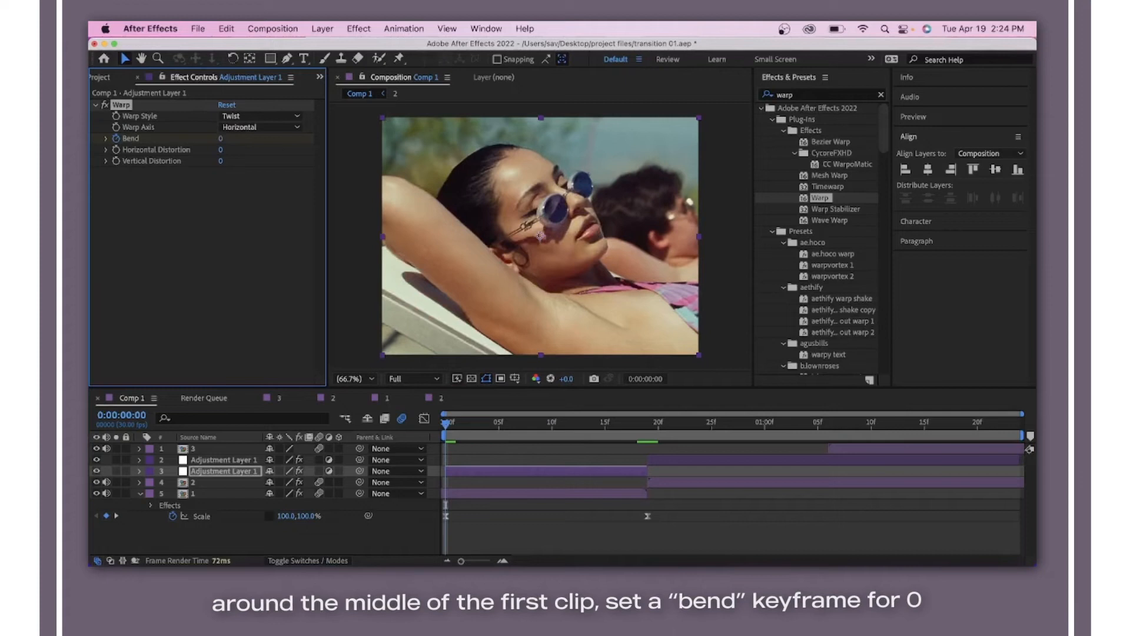
- Keyframe Bend from 0 to 100 into the cut, then set the second layer's Bend to -80
click(115, 137)
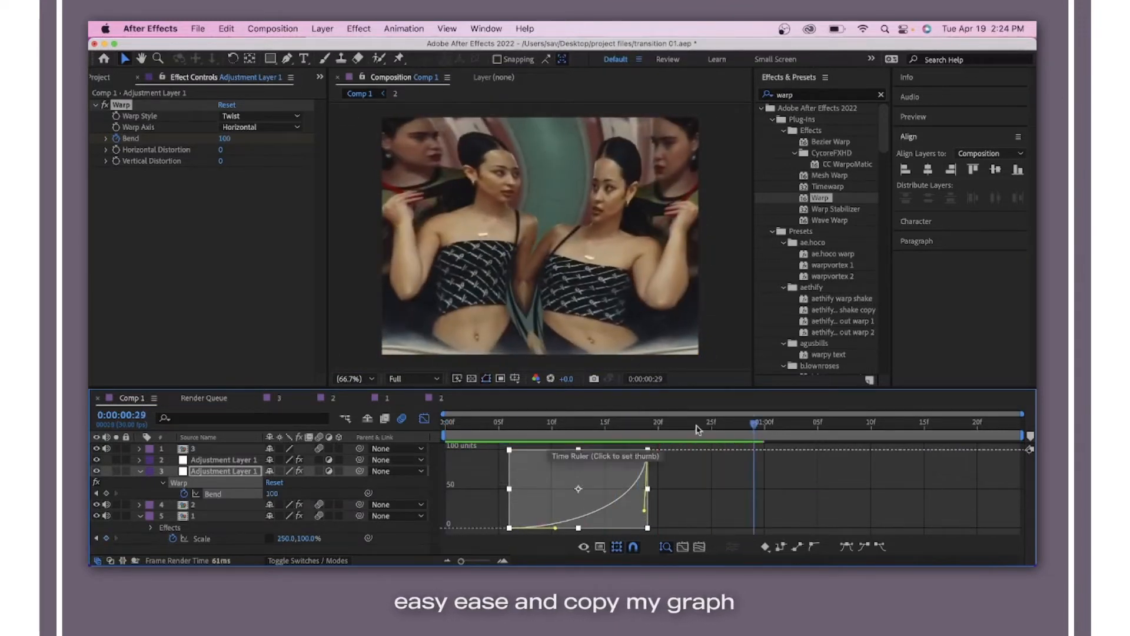
click(605, 421)
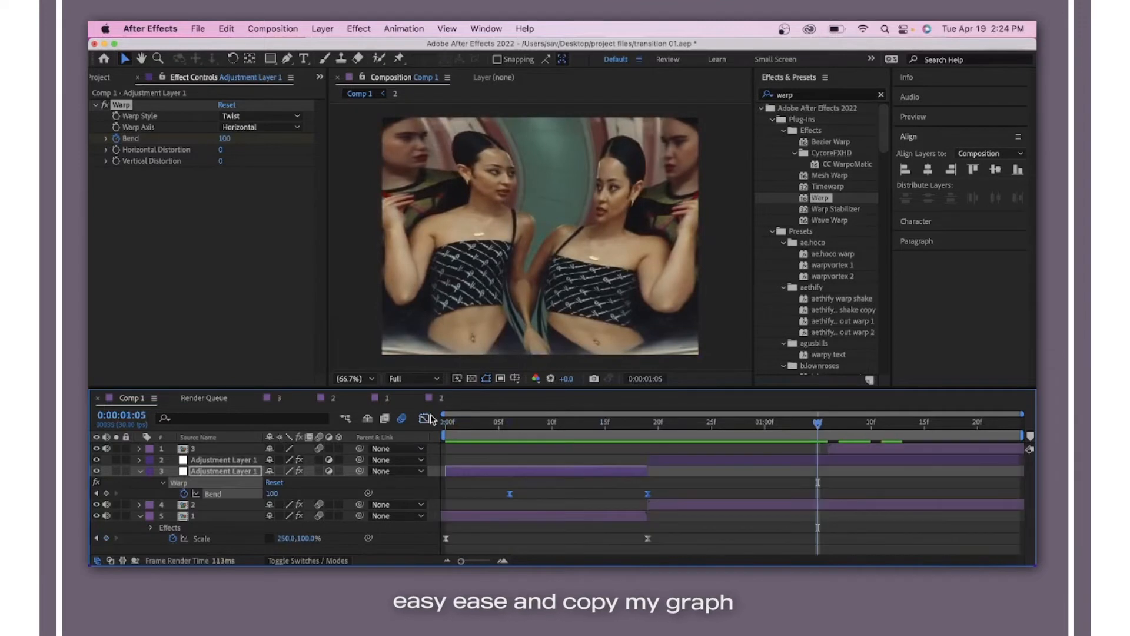
click(648, 422)
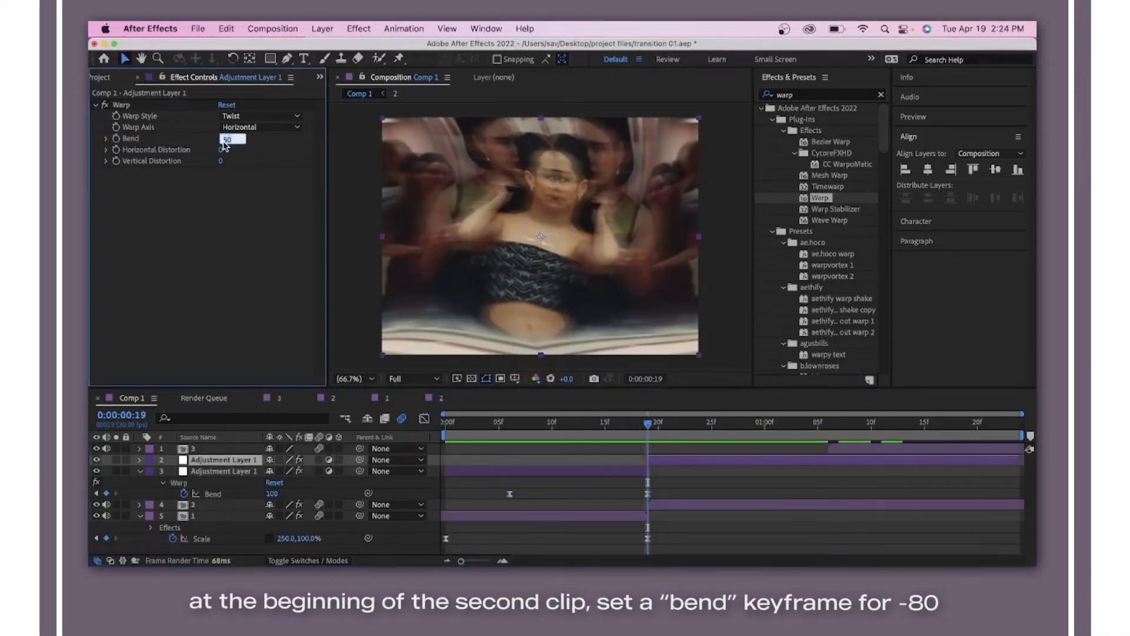
text(-80)
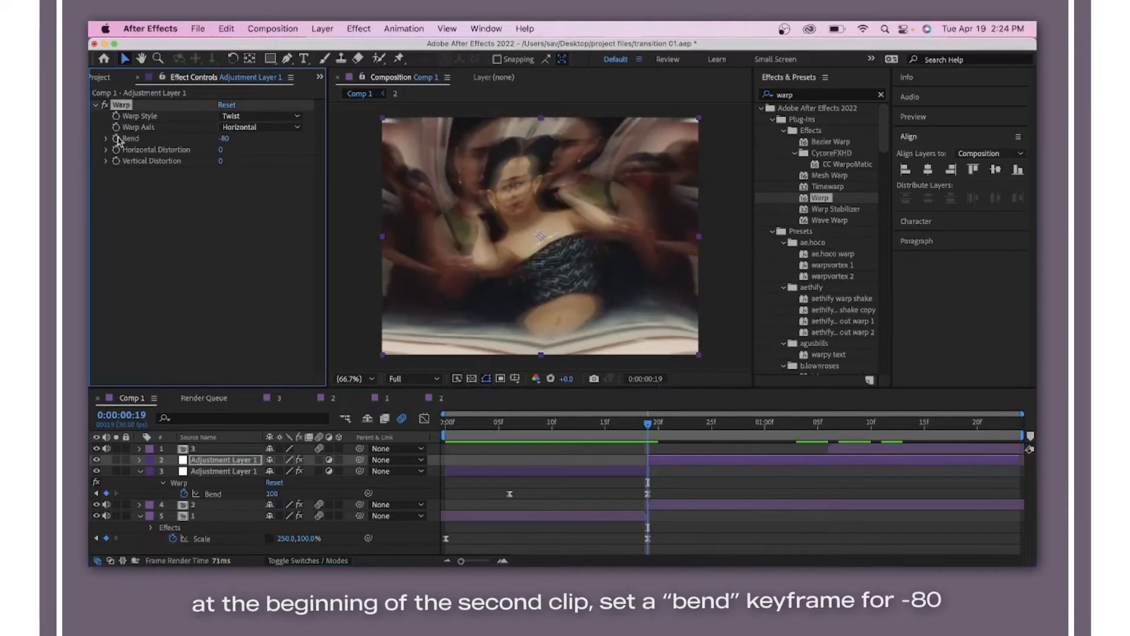